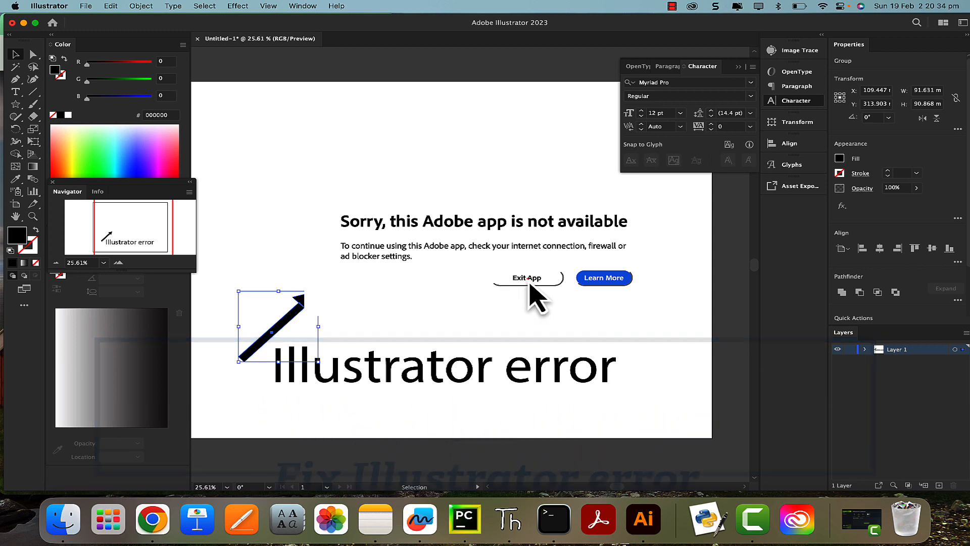
Exit Illustrator from the 'app not available' error, discarding the untitled document
click(528, 277)
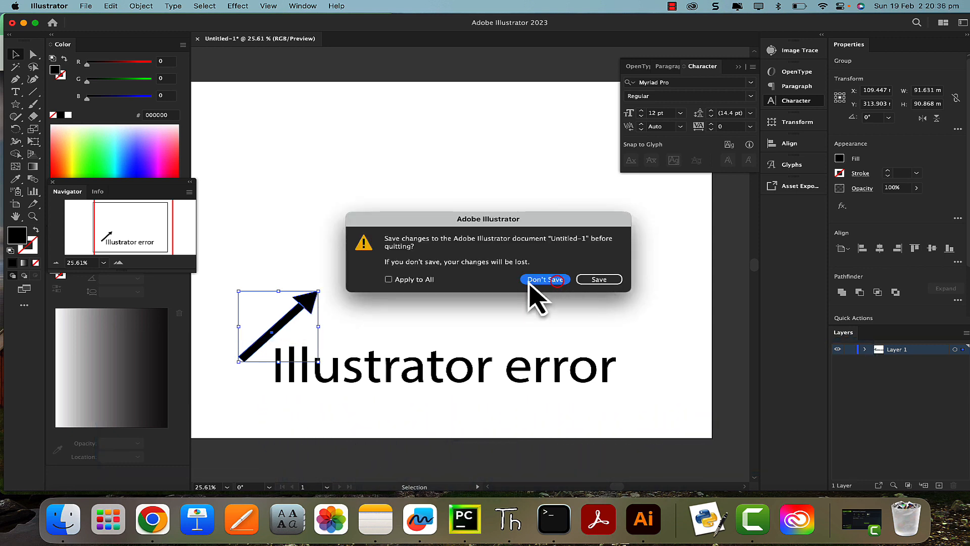
click(544, 279)
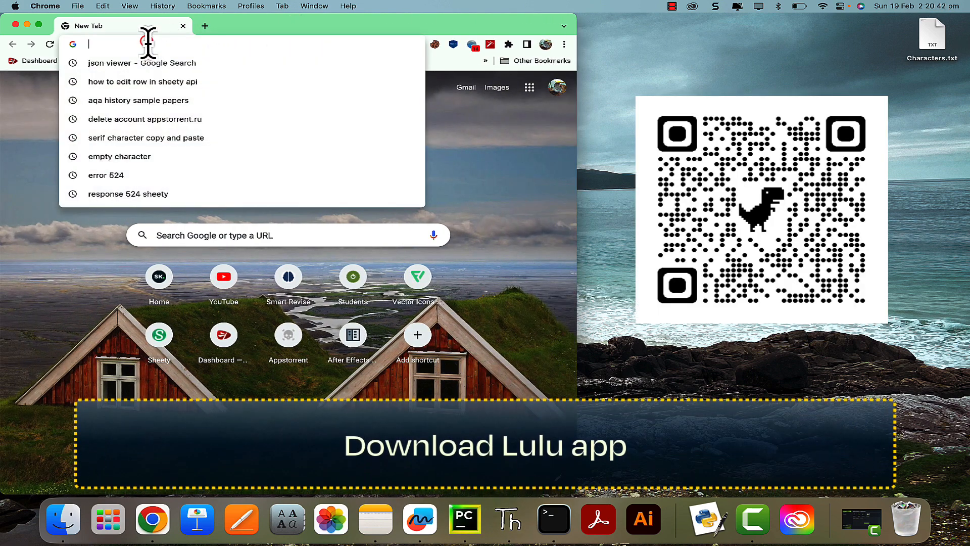
Download the LuLu 2.4.2 DMG from Objective-See to Downloads, replacing the old copy
text(lulu app logo)
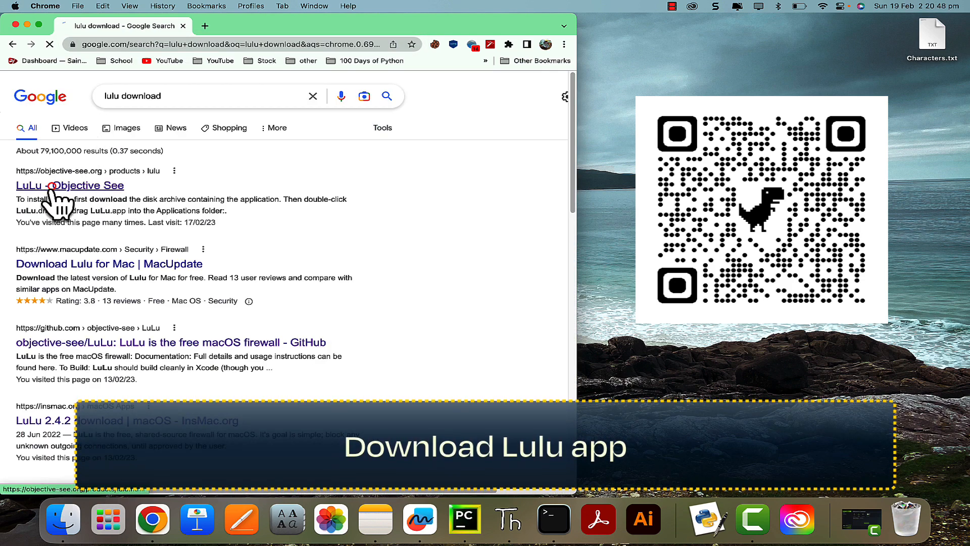
click(69, 186)
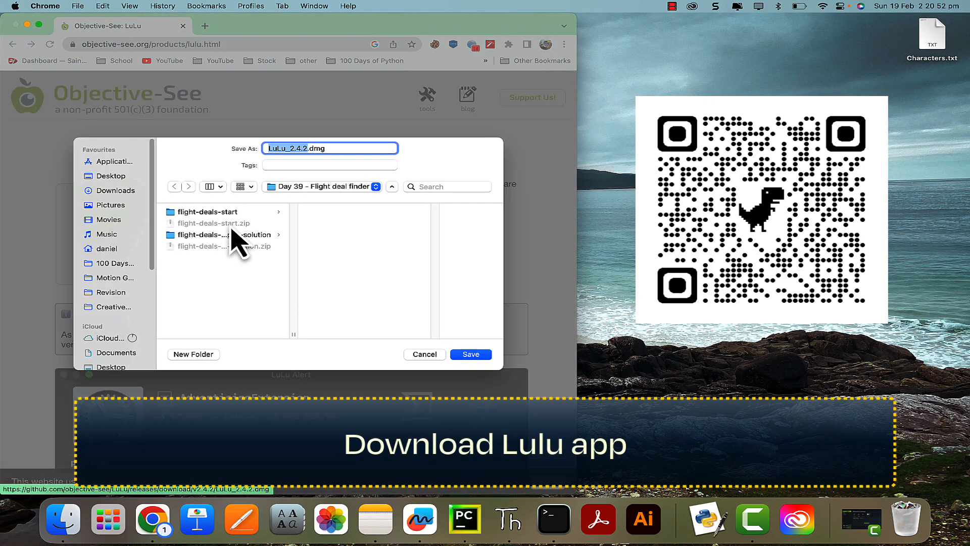
click(471, 354)
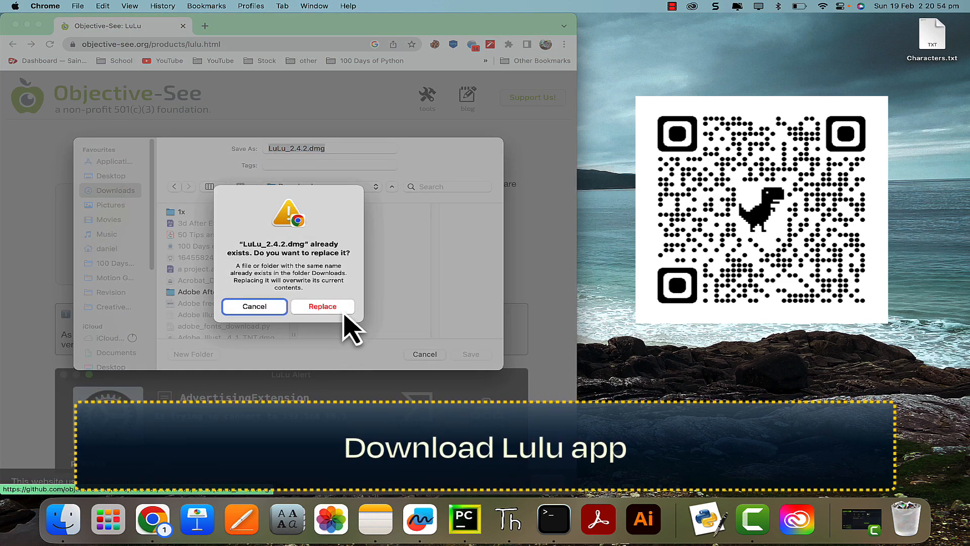
click(322, 306)
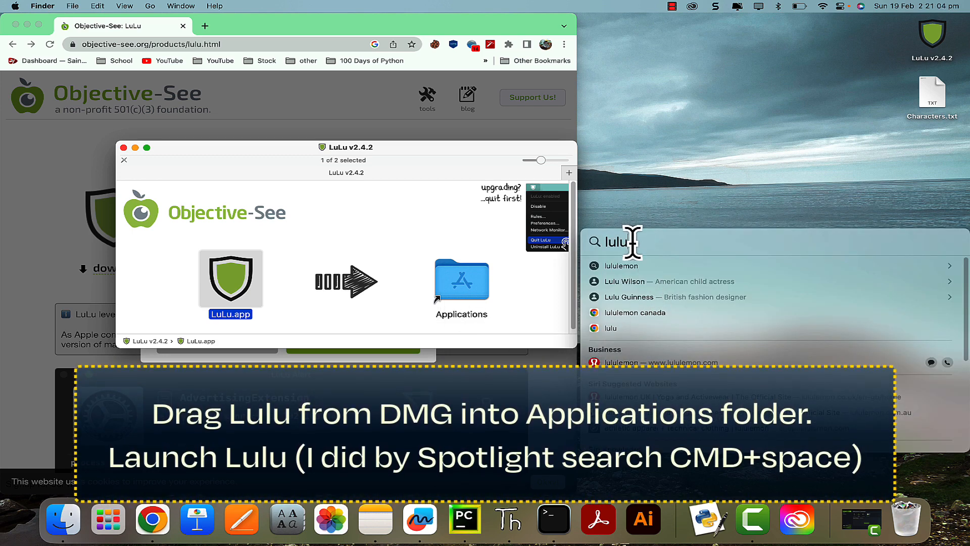
Launch the installed LuLu app from a Spotlight search
text(app)
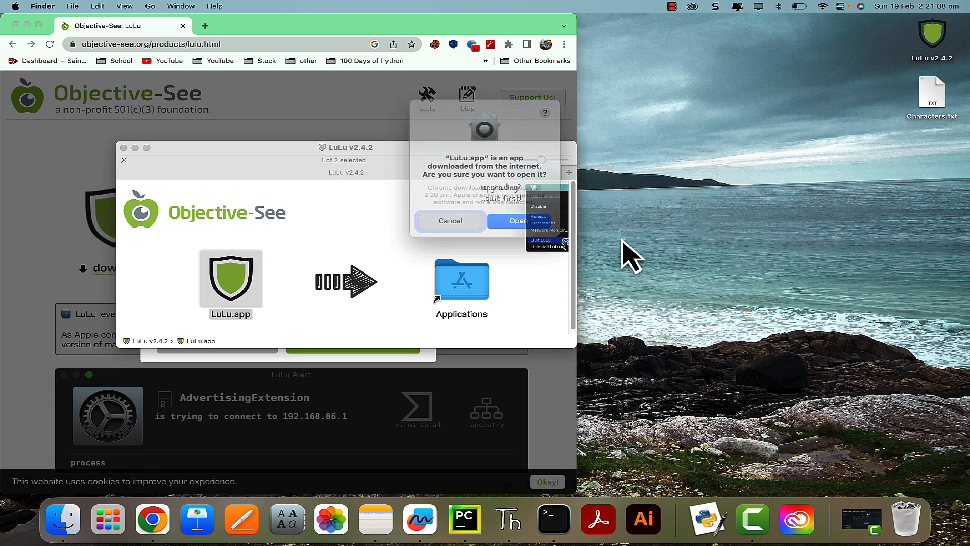
Confirm opening LuLu and continue past its welcome screen into System Settings
click(520, 221)
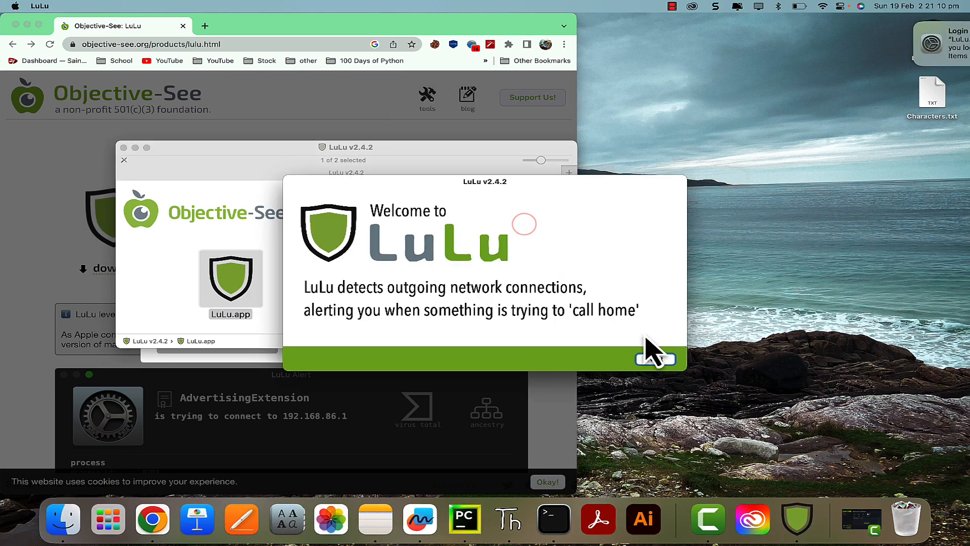
click(654, 358)
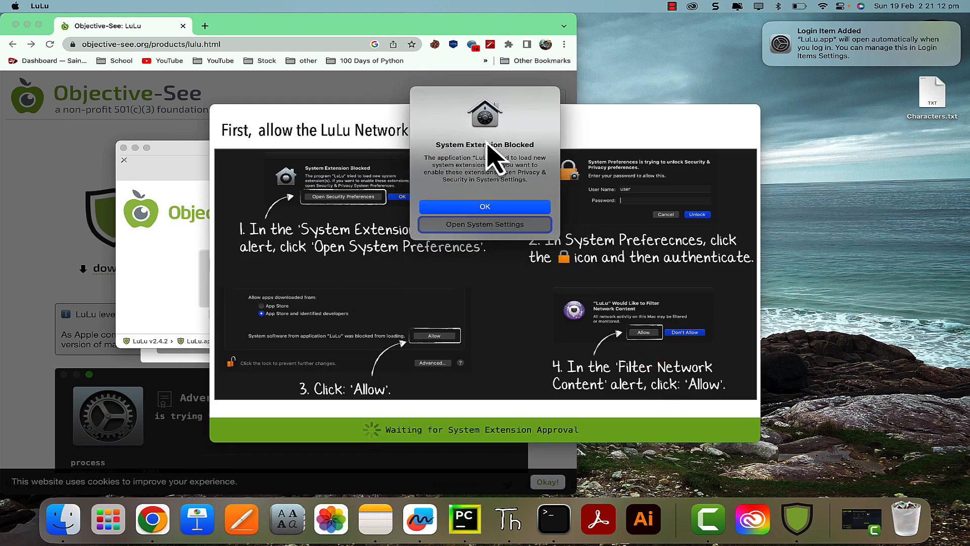
click(485, 206)
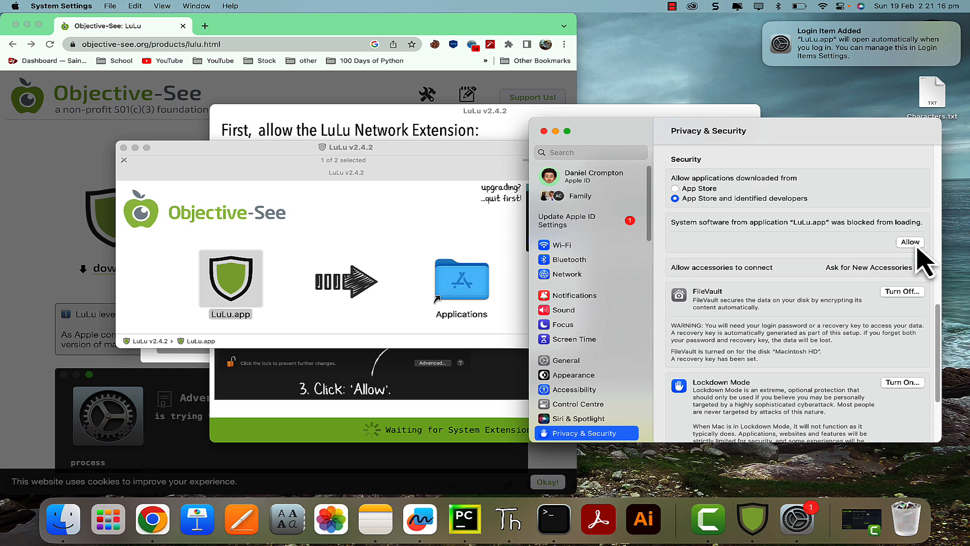
Allow LuLu's system extension with the admin password and permit network content filtering
click(910, 241)
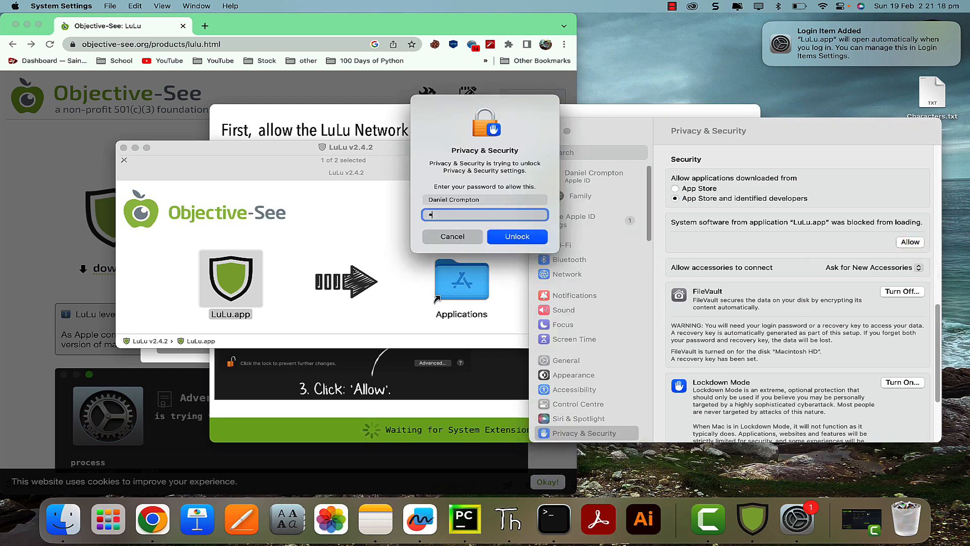
text(password)
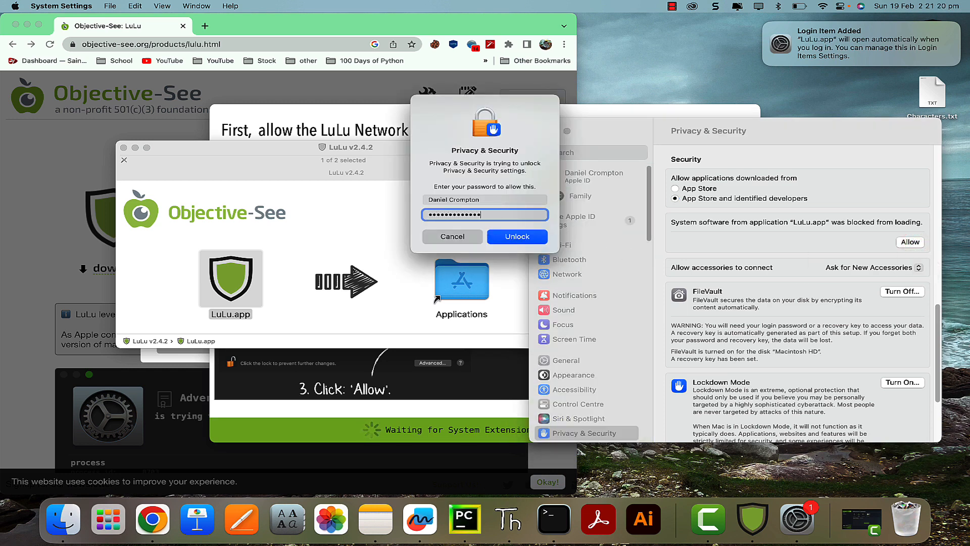
click(516, 236)
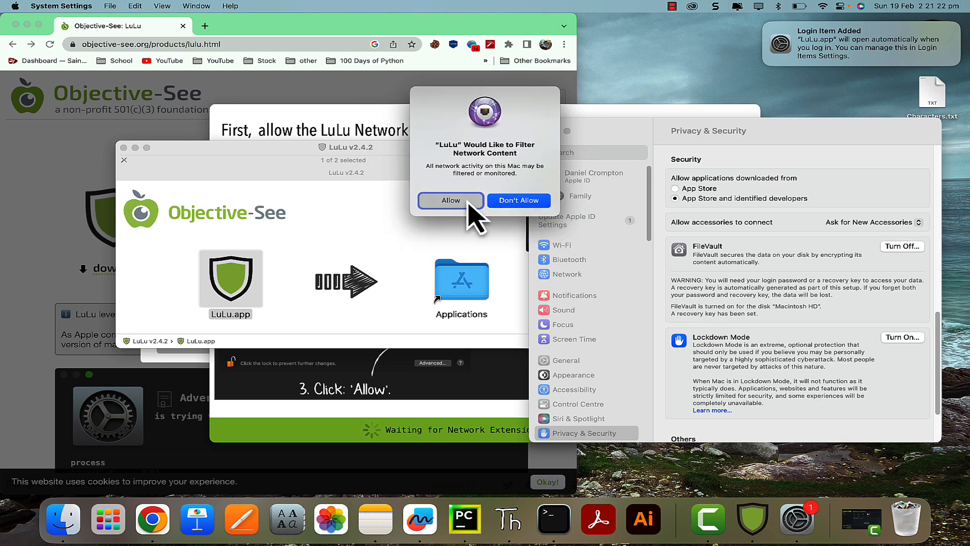
click(450, 200)
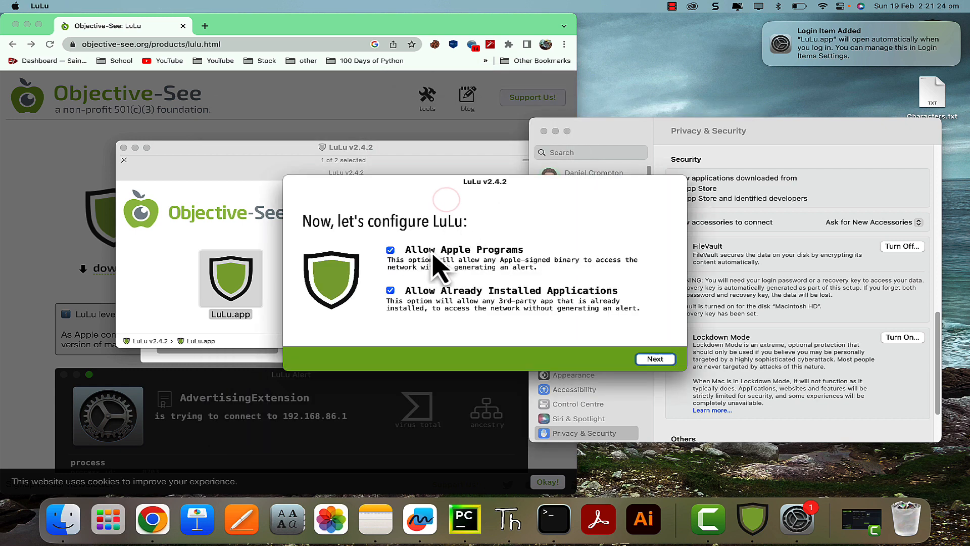
mouse_move(399, 276)
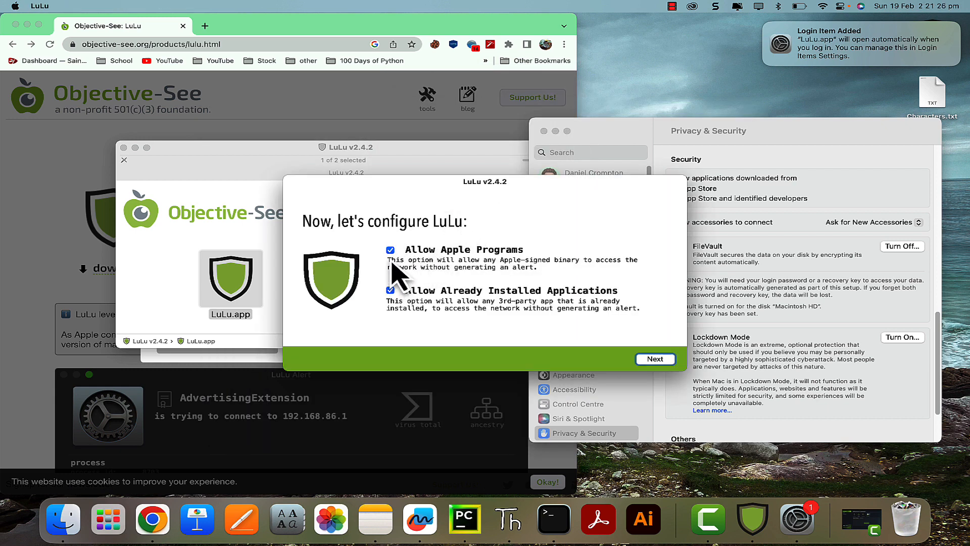
mouse_move(442, 201)
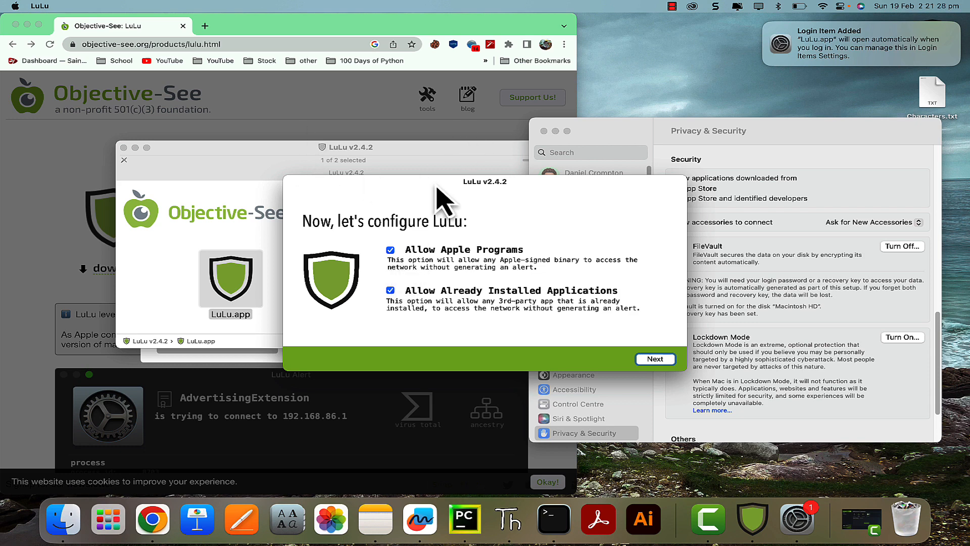
Finish LuLu setup allowing Apple and installed apps, relaunch Illustrator, and show LuLu's menu
click(655, 359)
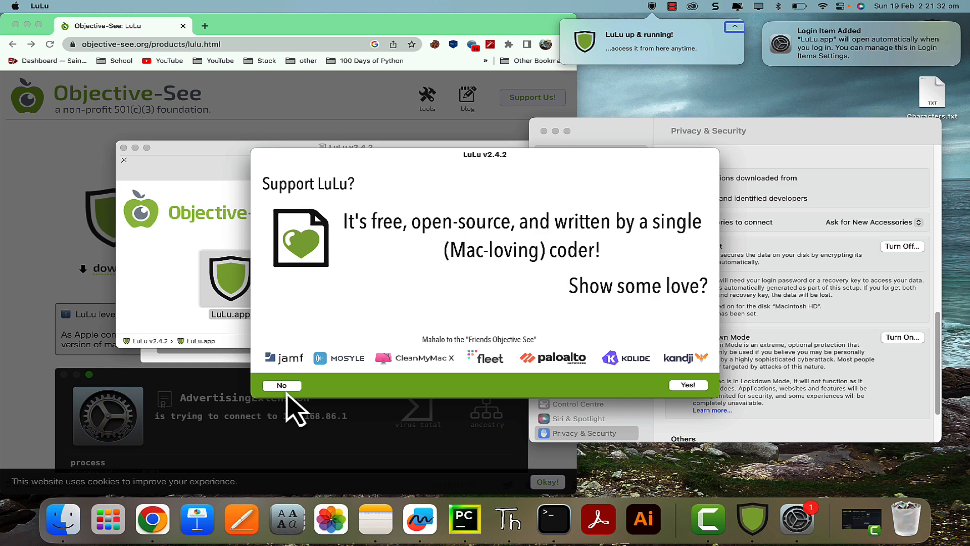
click(281, 385)
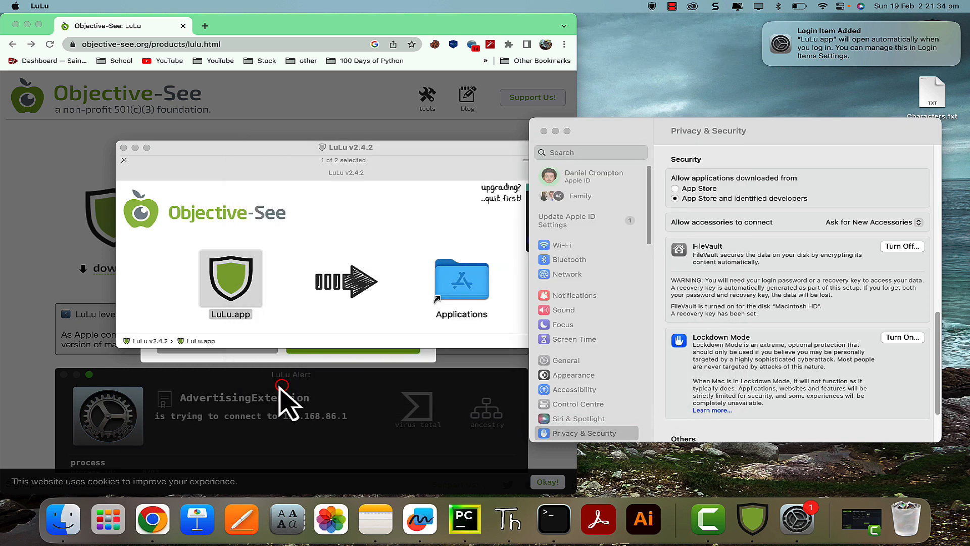
mouse_move(644, 512)
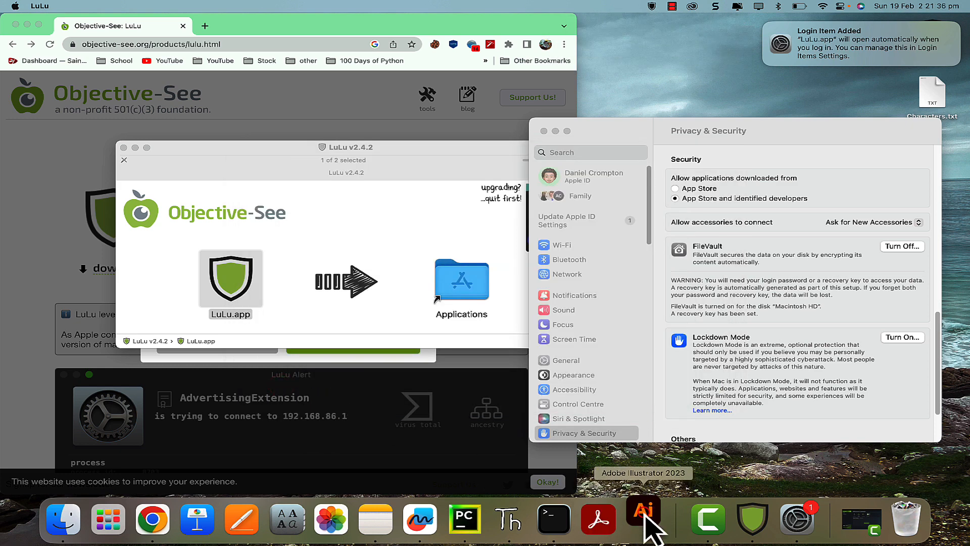
click(643, 519)
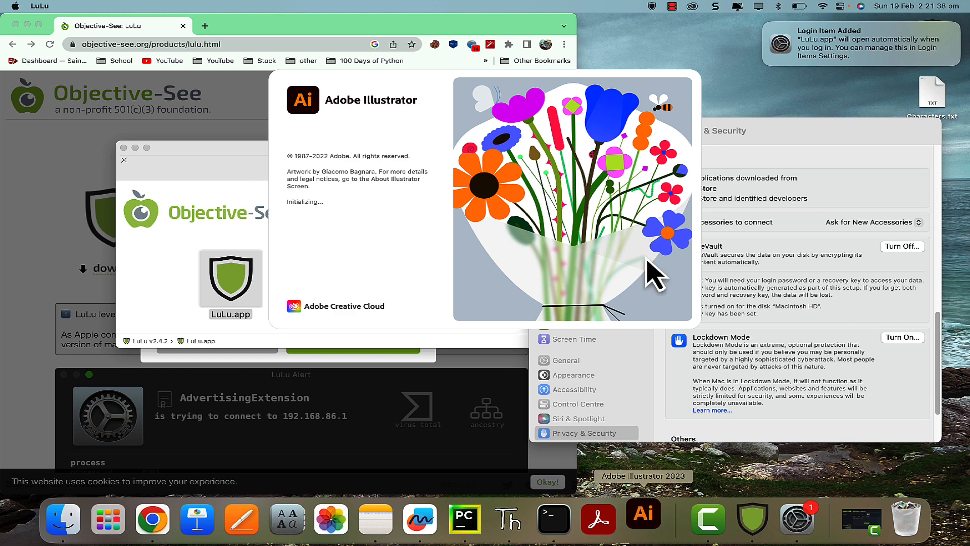
click(651, 6)
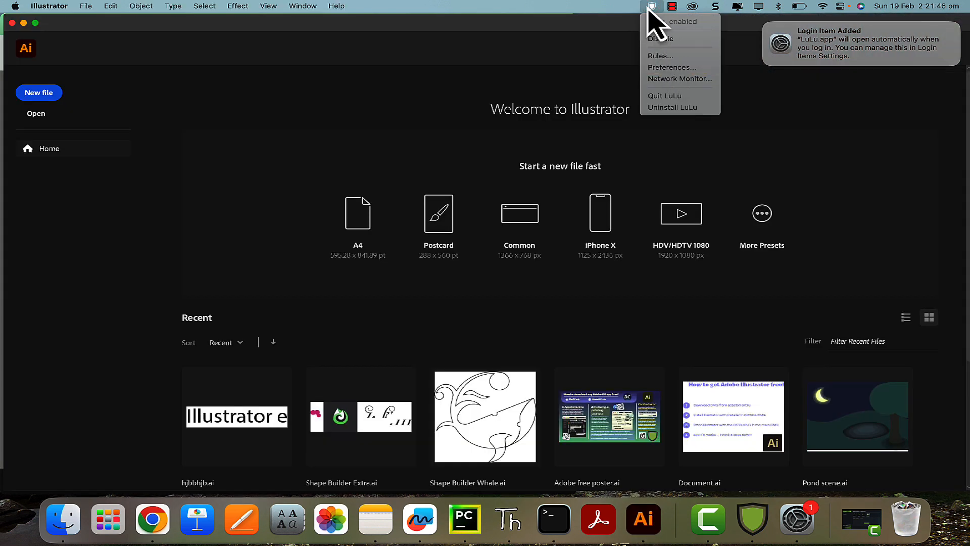
Change LuLu's 'illustrator' rule to Block, close Rules, and open recent file hjbbhjb.ai
click(661, 55)
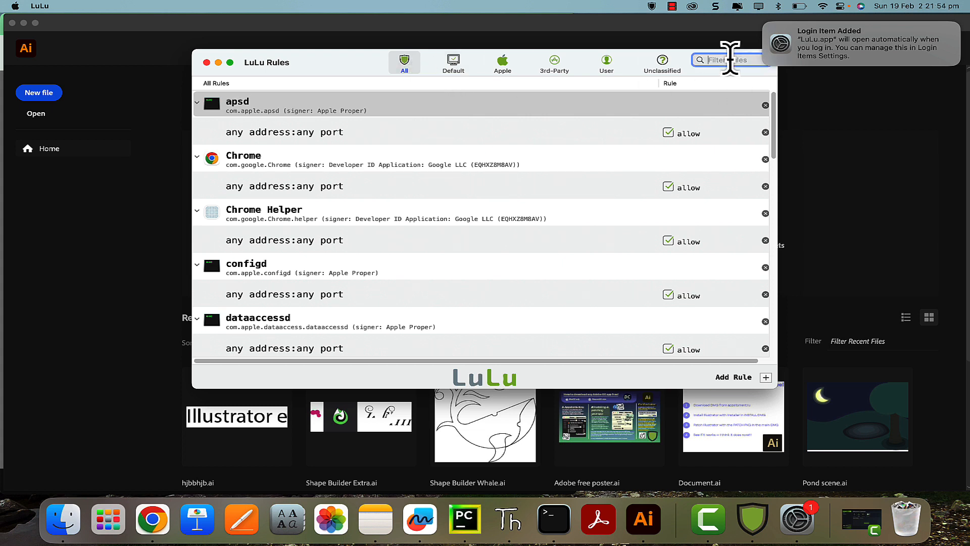
text(illustr)
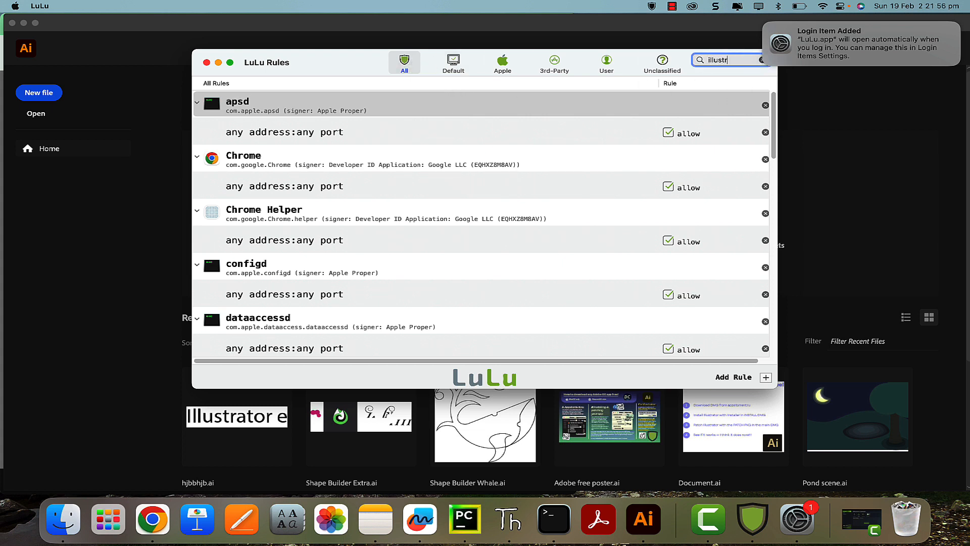
text(ator)
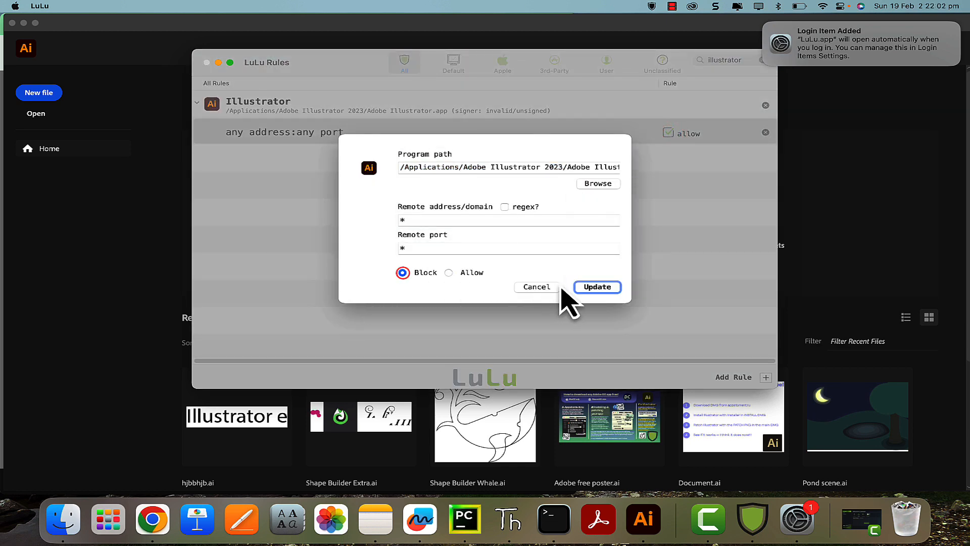
click(596, 287)
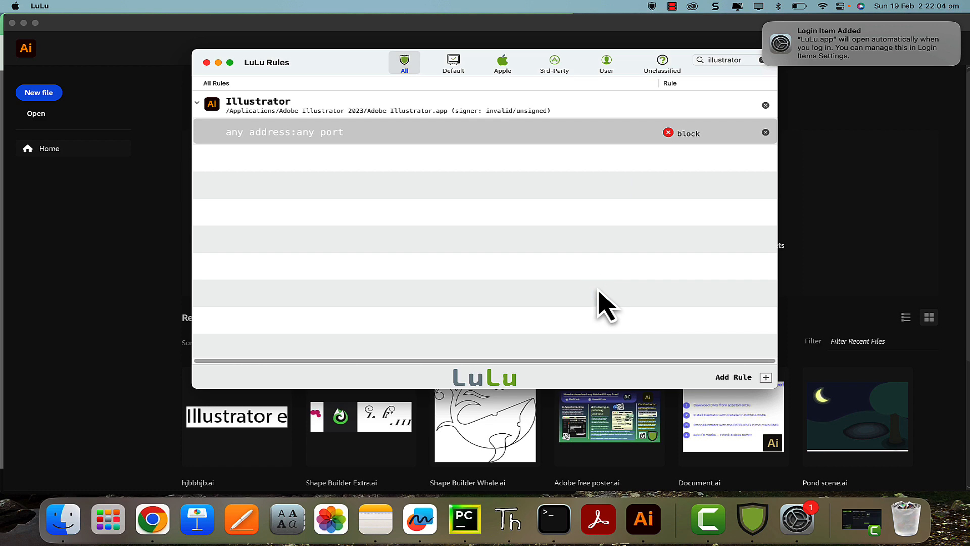
click(207, 63)
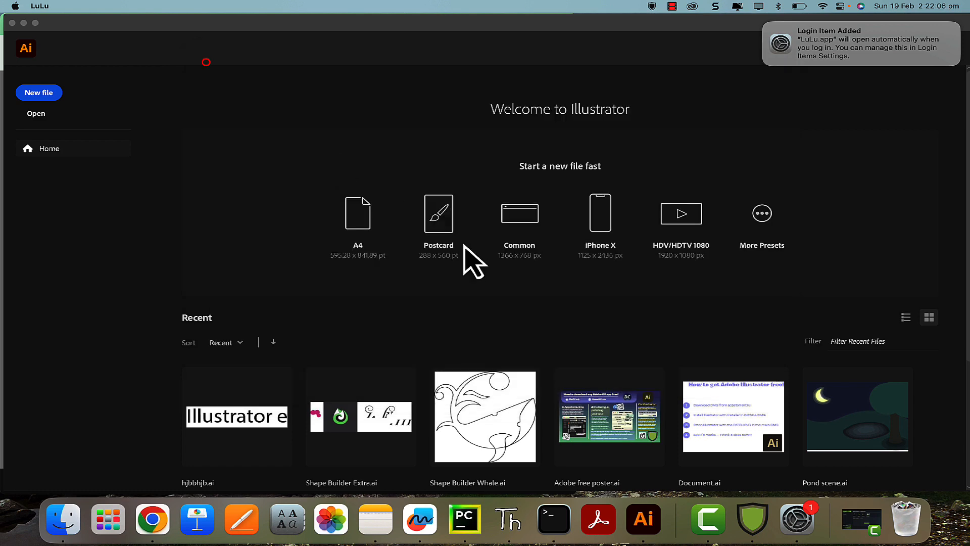
double_click(237, 416)
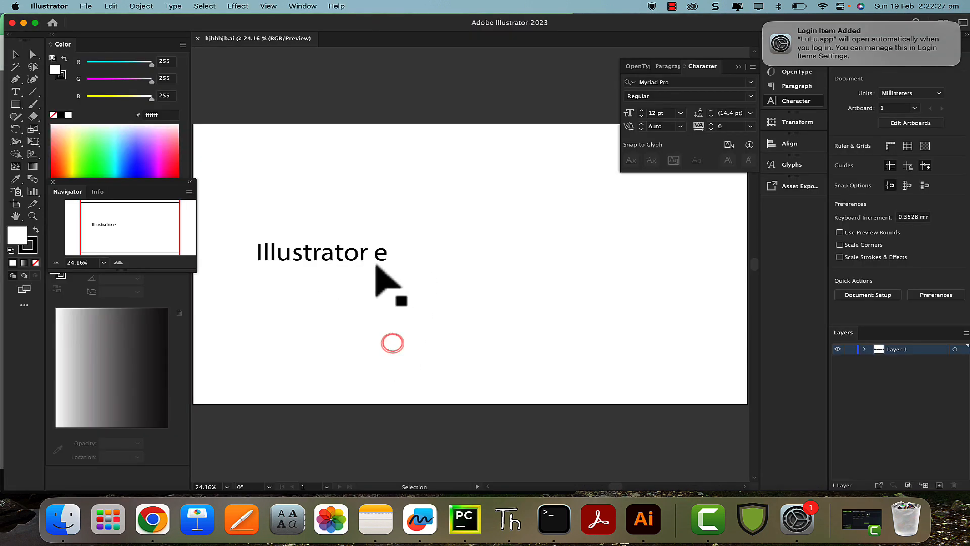